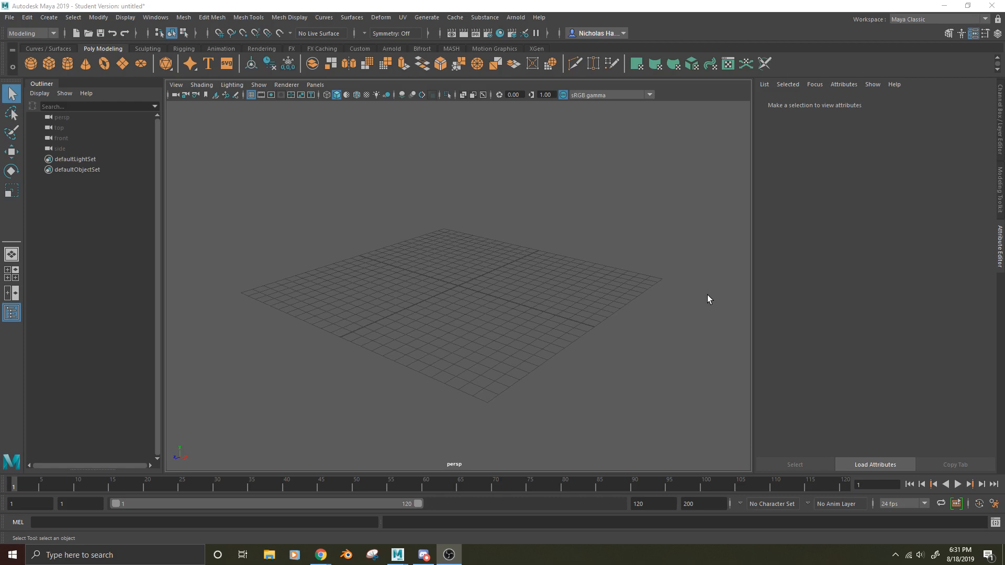
pyautogui.moveTo(329, 213)
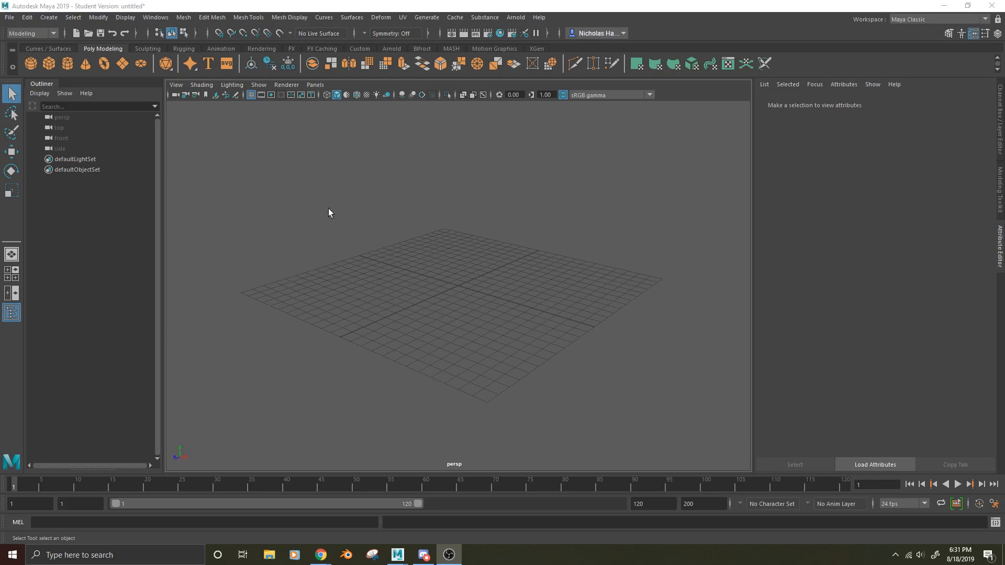
pyautogui.moveTo(233, 456)
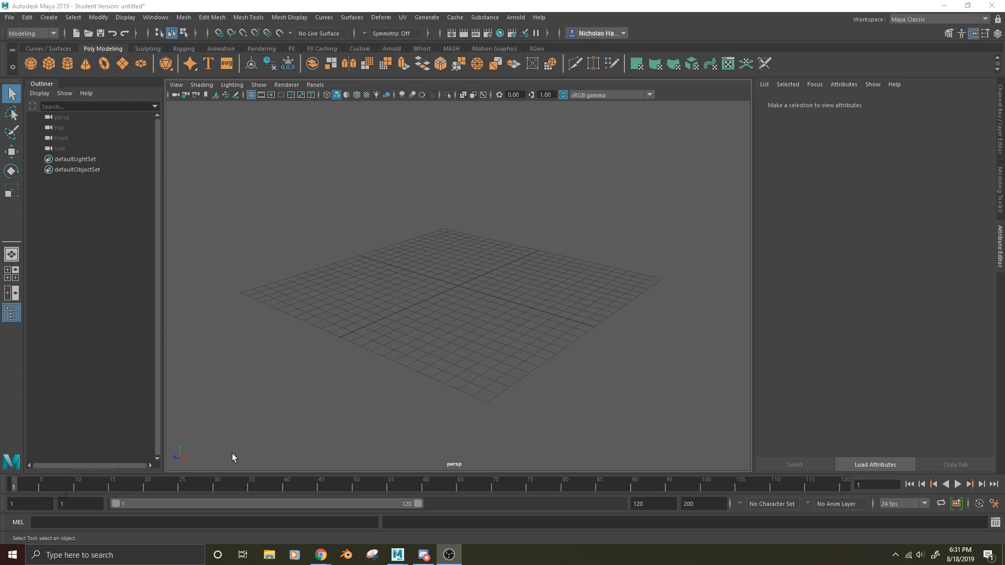
# Step: Change the world up axis from Y to Z in Preferences Settings and save
pyautogui.click(155, 18)
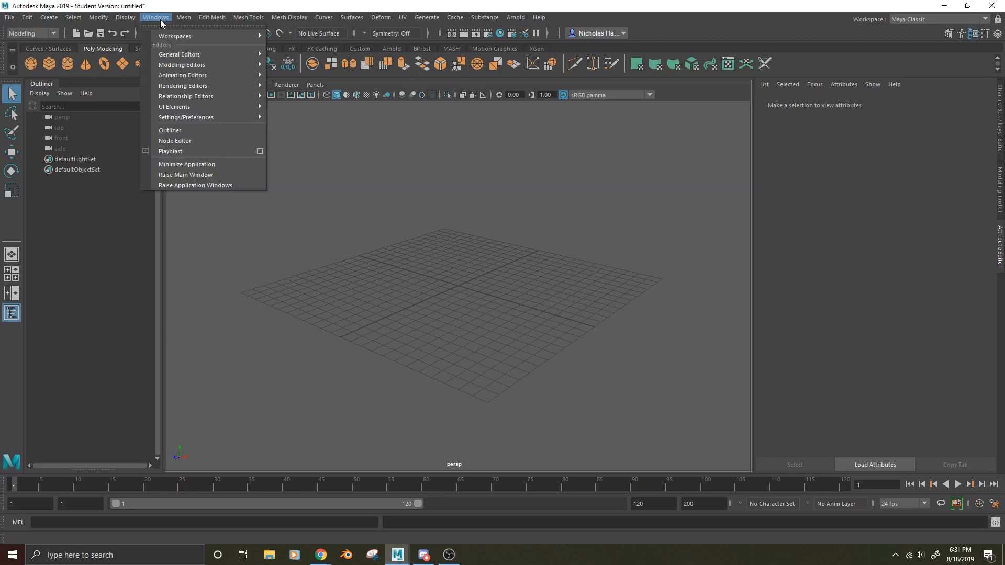
pyautogui.moveTo(146, 12)
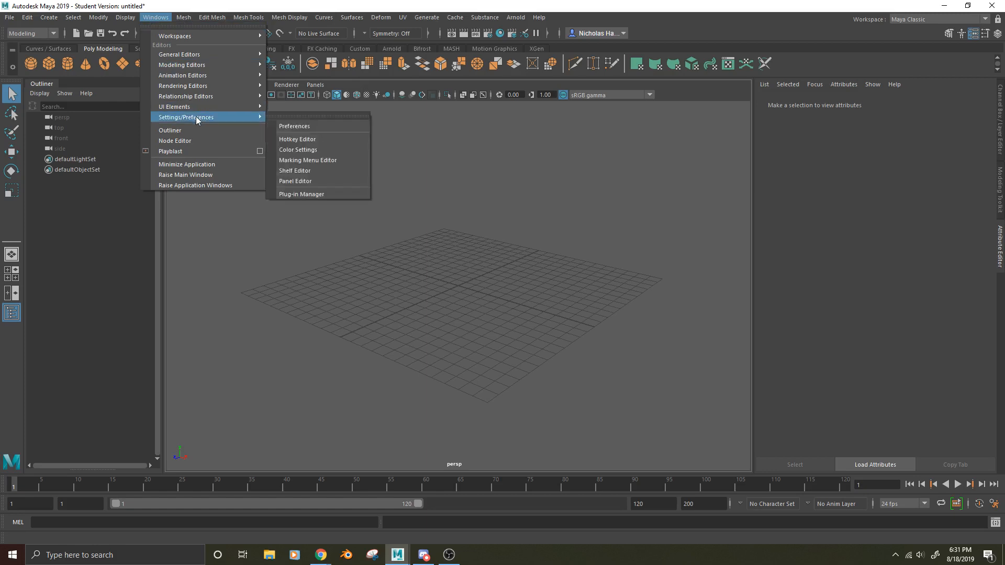
pyautogui.click(294, 125)
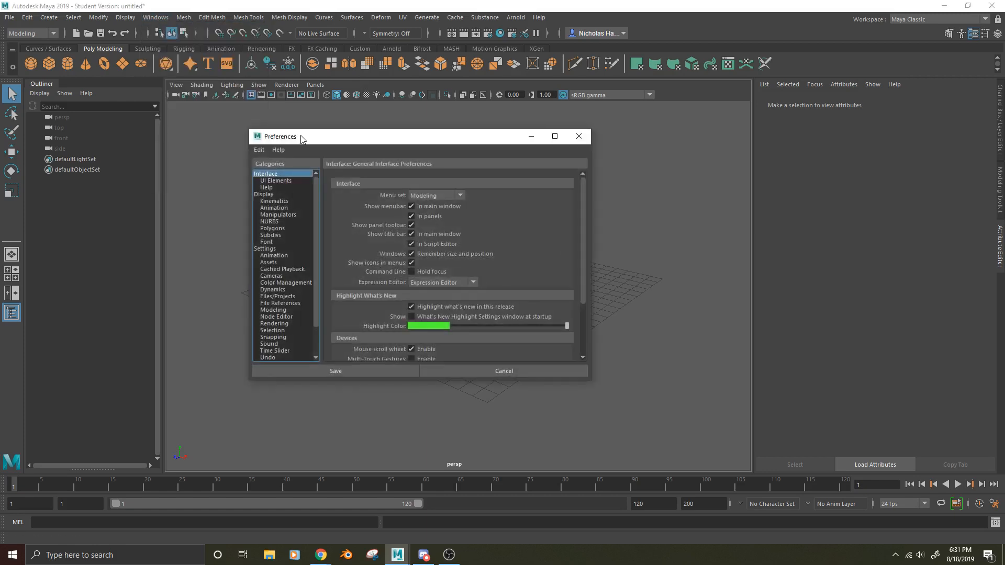
pyautogui.moveTo(303, 183)
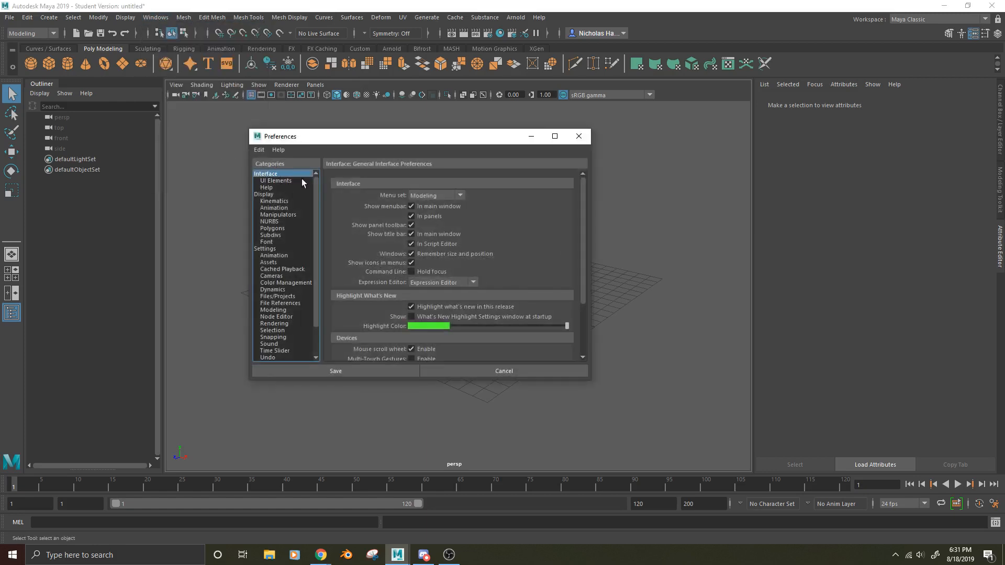
pyautogui.click(264, 249)
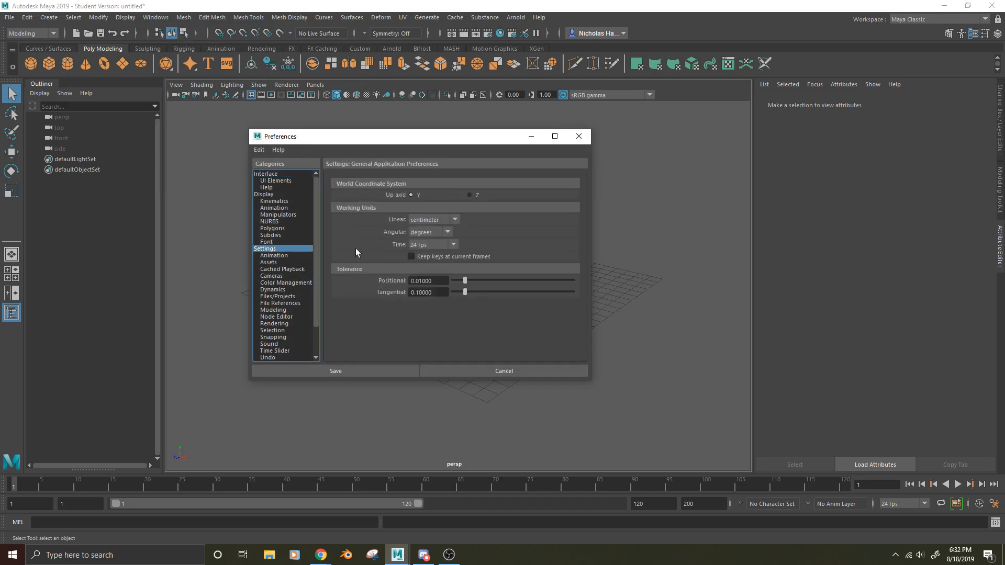
pyautogui.moveTo(371, 194)
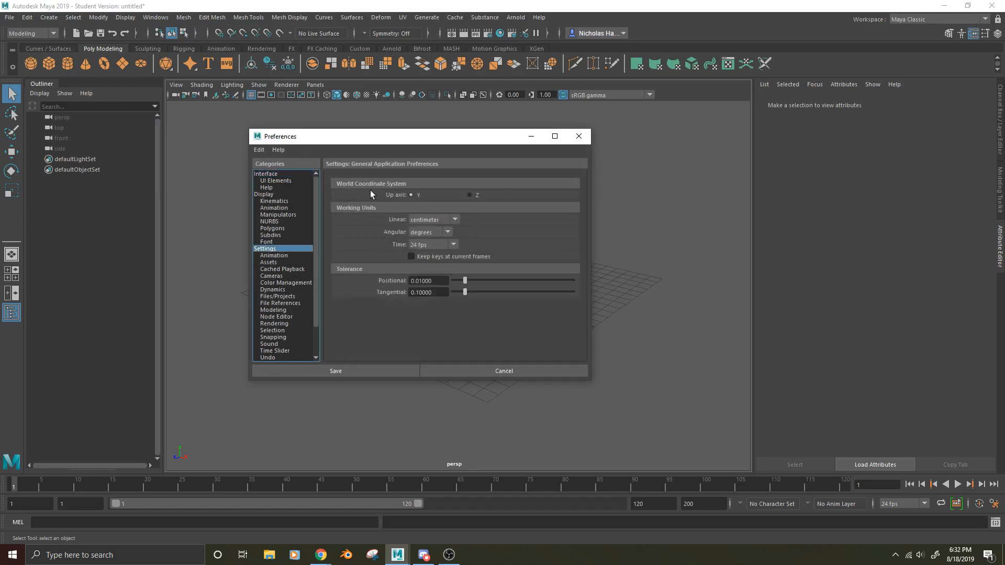
pyautogui.moveTo(535, 193)
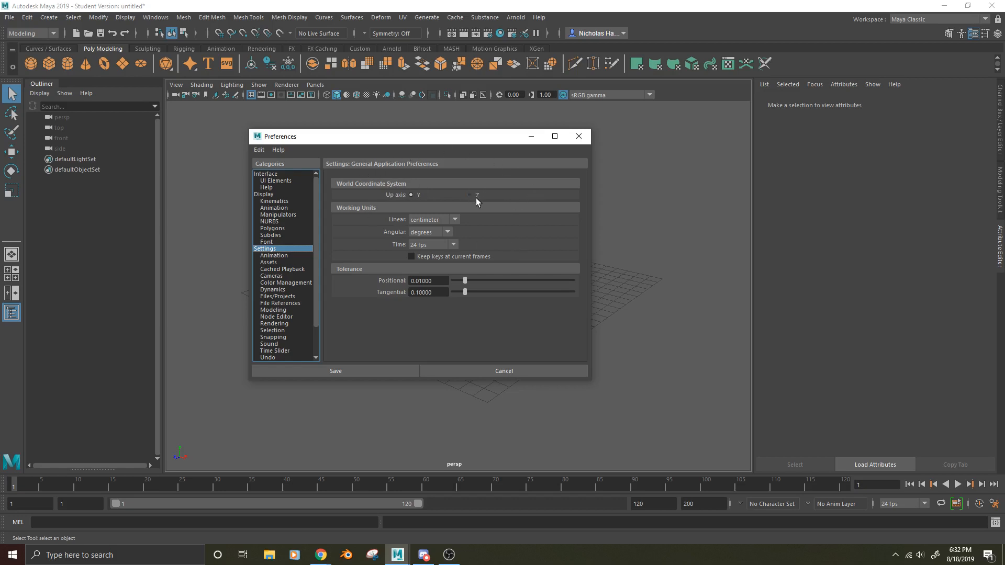
pyautogui.click(469, 195)
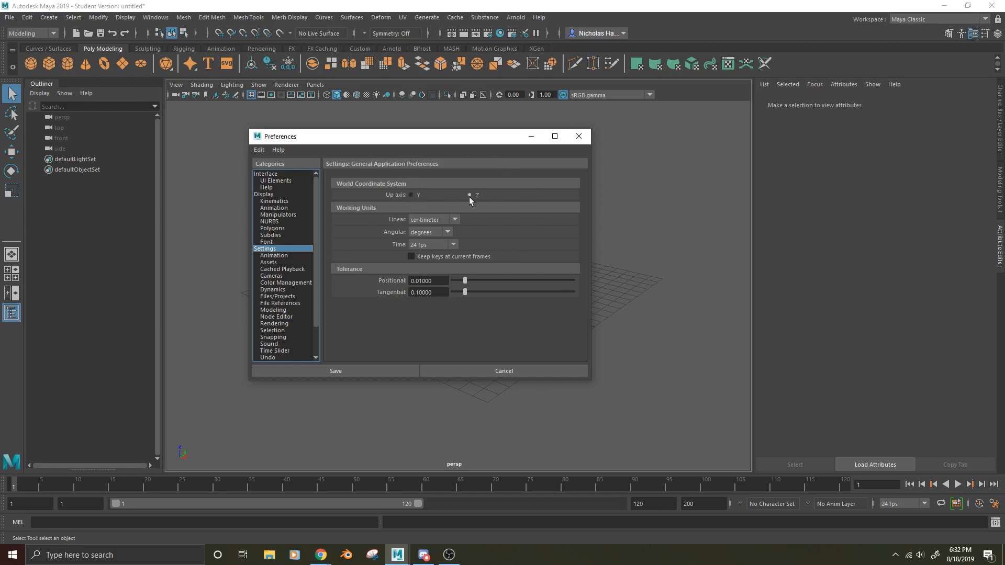
pyautogui.click(335, 370)
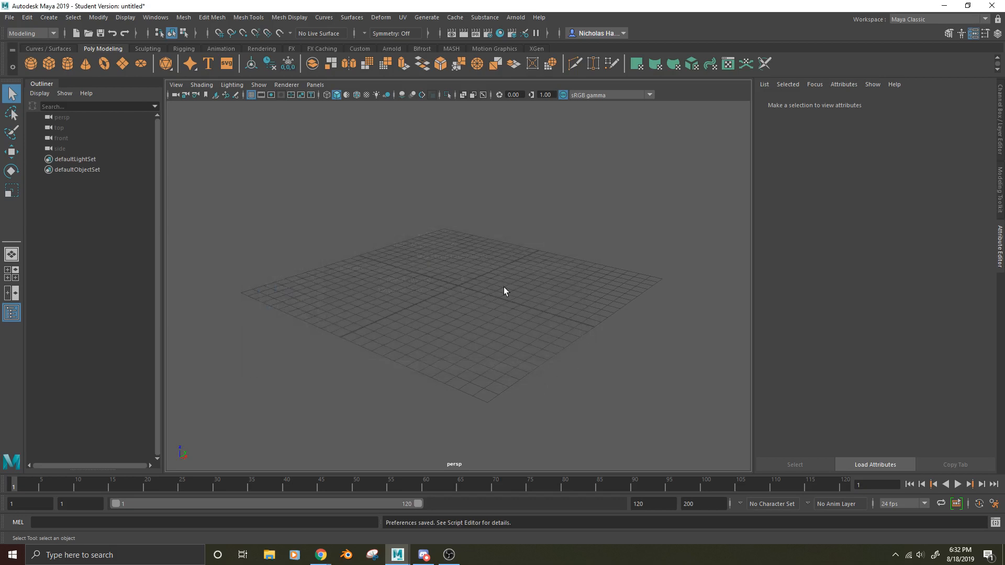
pyautogui.moveTo(190, 440)
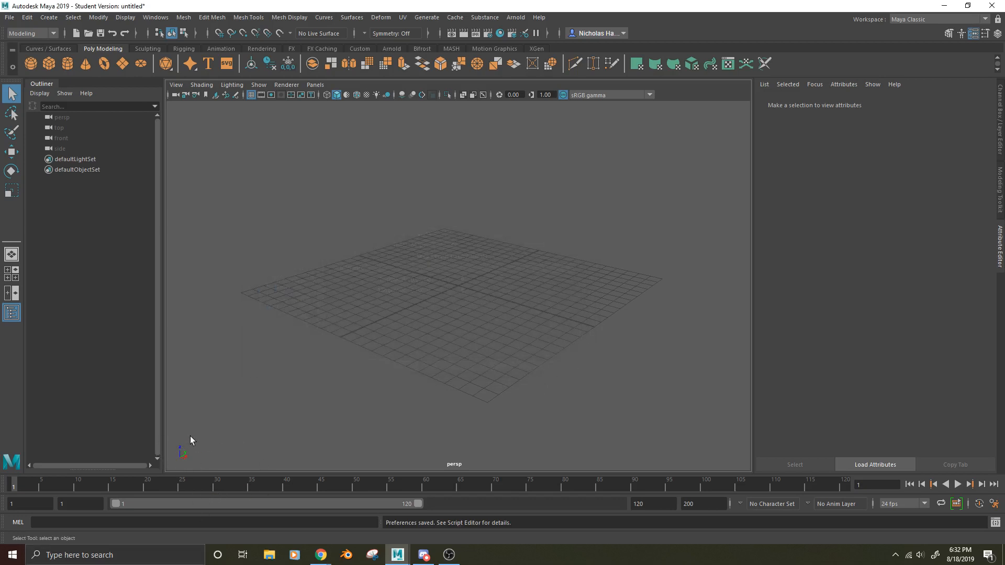
pyautogui.moveTo(165, 371)
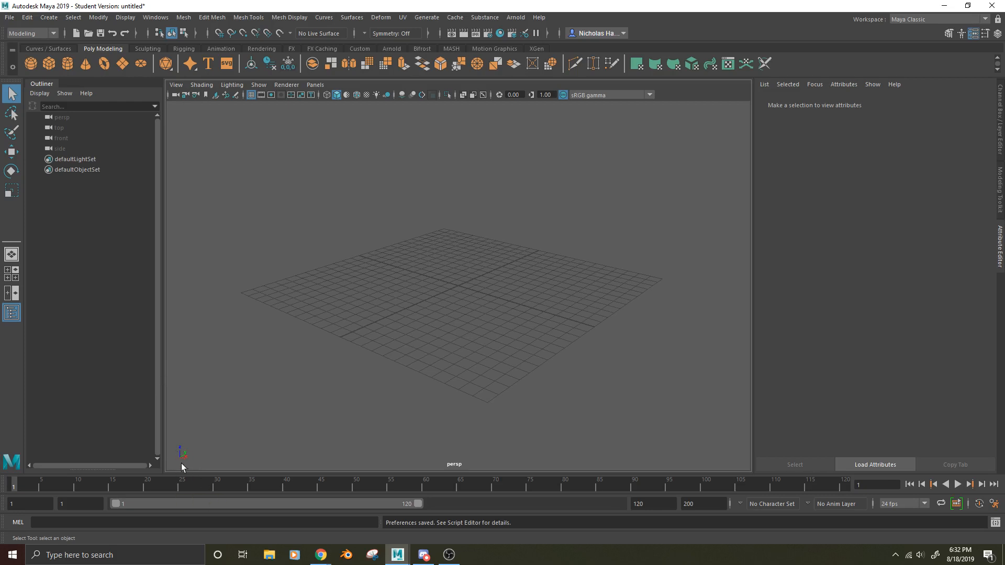
pyautogui.moveTo(251, 424)
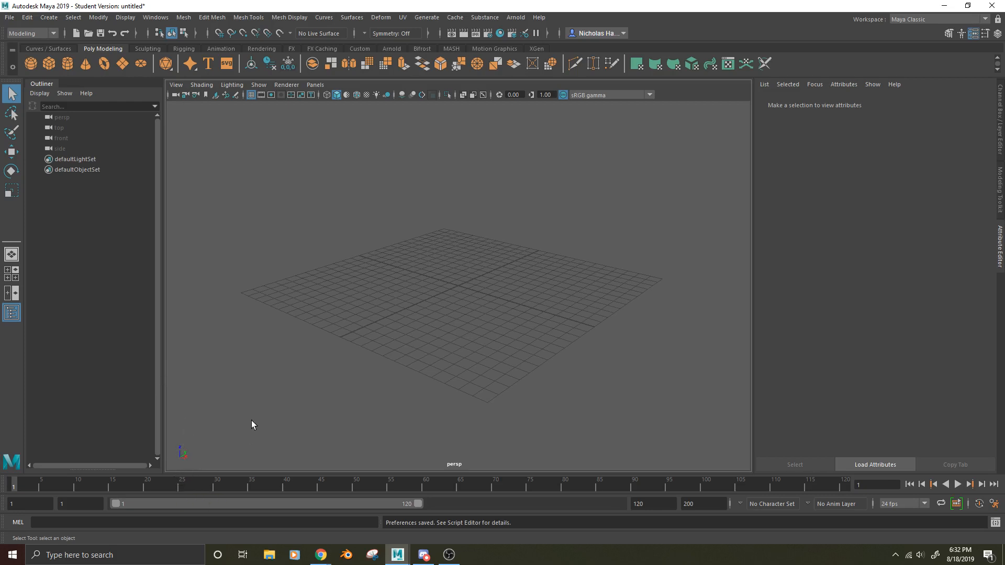
pyautogui.moveTo(278, 402)
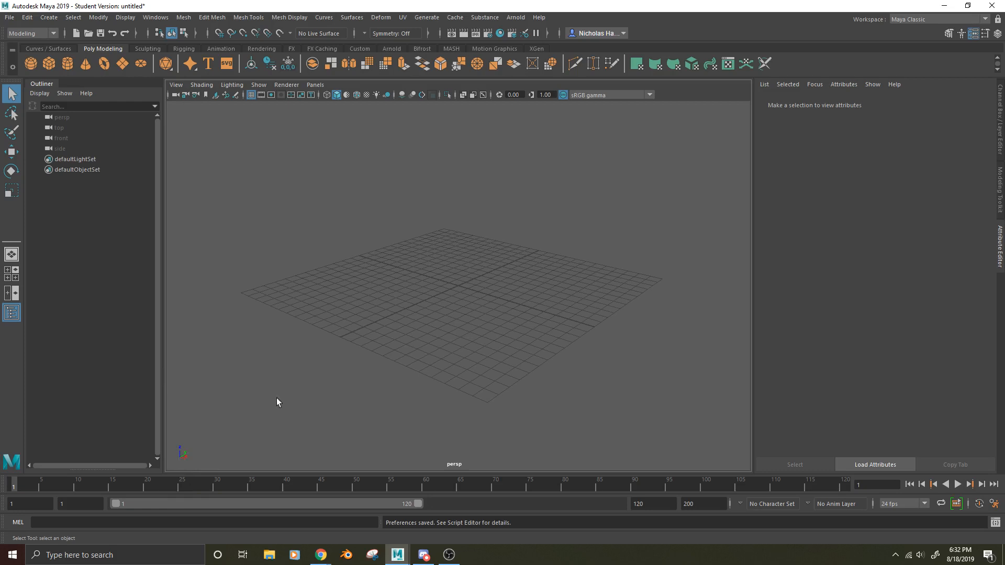
pyautogui.moveTo(66, 64)
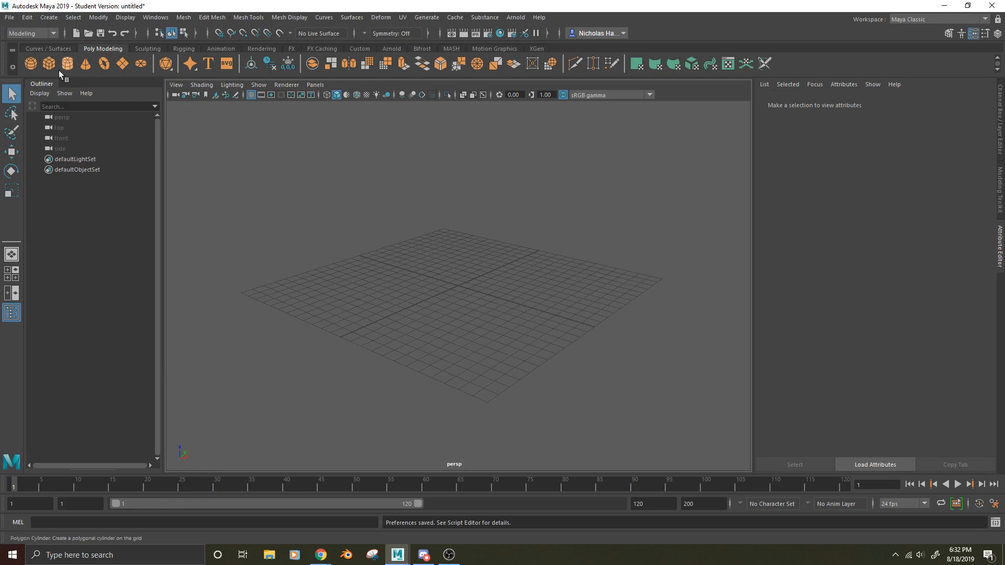
# Step: Add a default polygon cube, pCube1, at the grid center
pyautogui.click(48, 63)
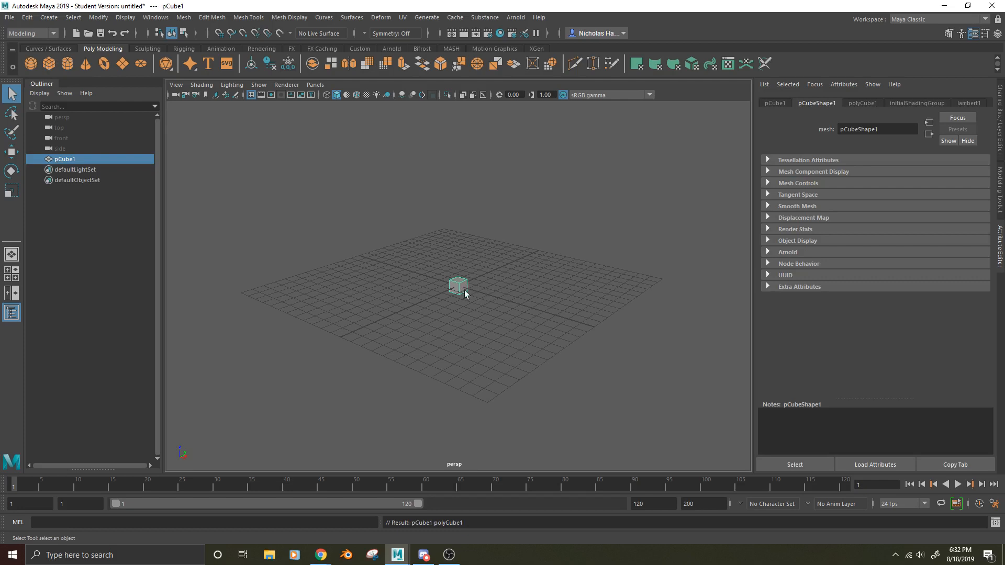
pyautogui.moveTo(465, 295)
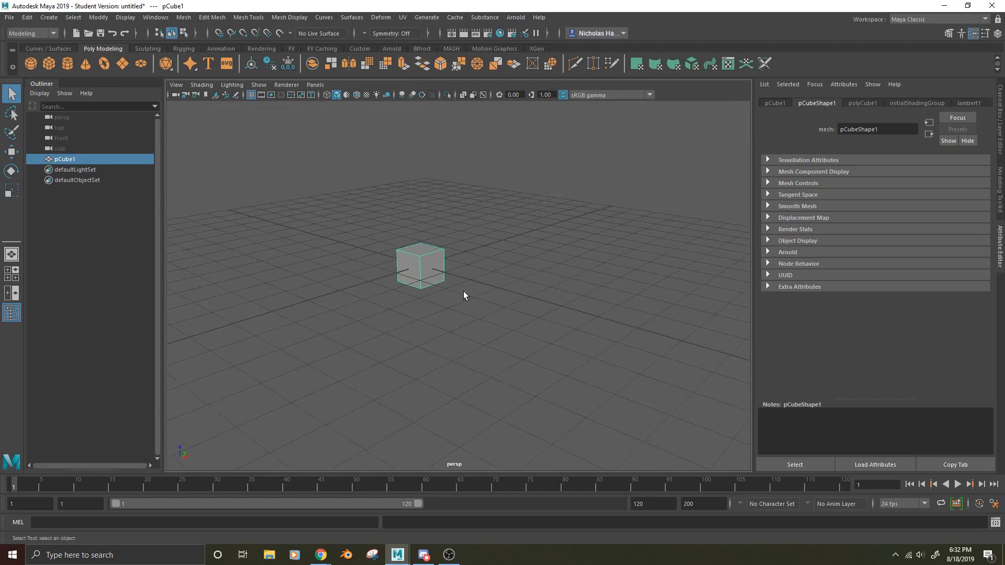
pyautogui.moveTo(361, 149)
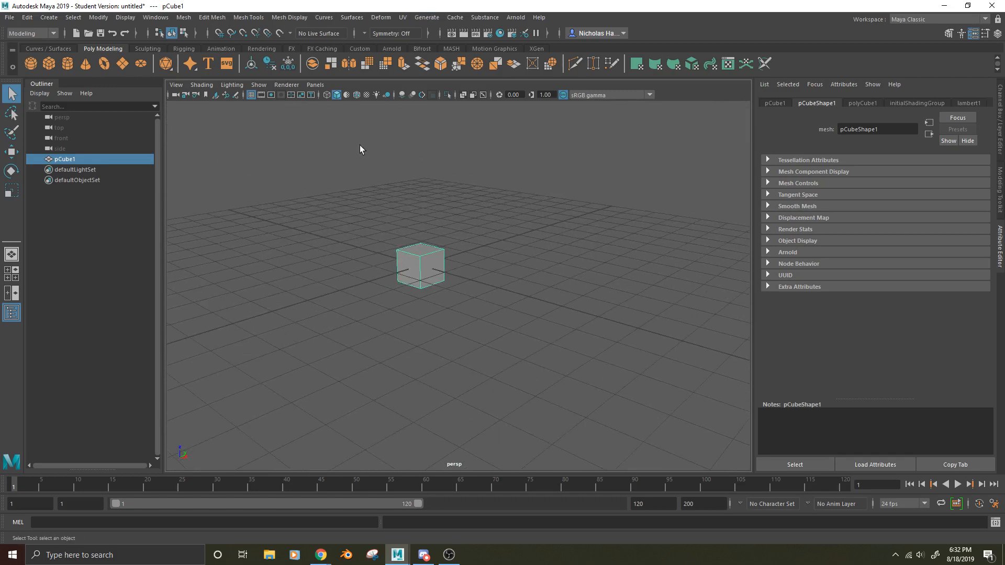
pyautogui.moveTo(317, 167)
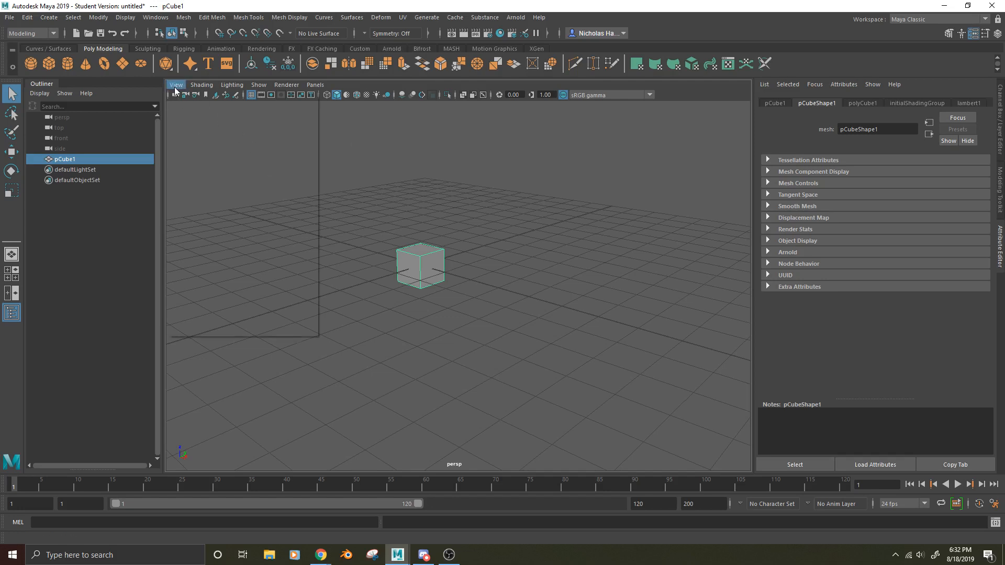
# Step: Reset the perspective camera to its Default View of pCube1 and the grid
pyautogui.click(175, 84)
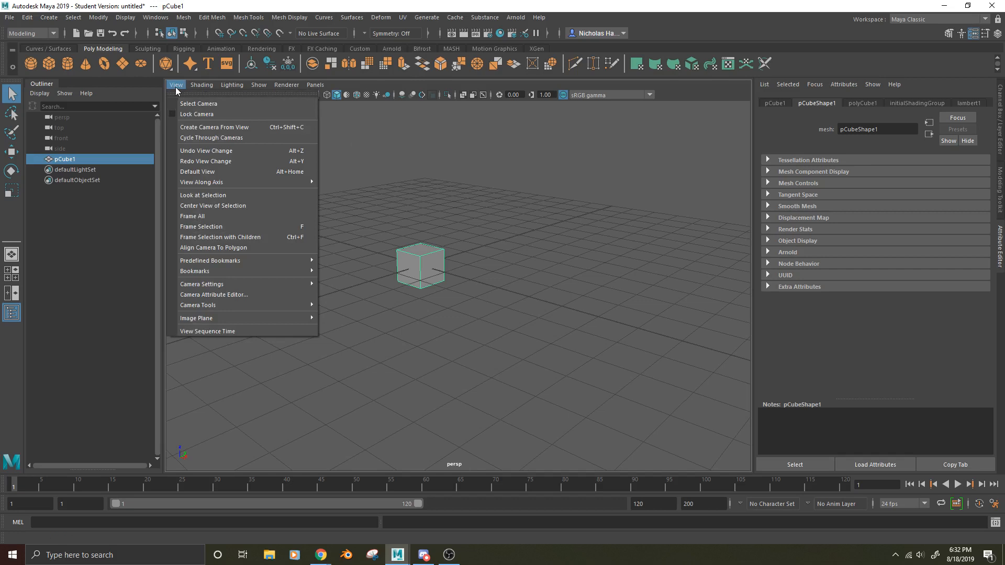
pyautogui.moveTo(197, 173)
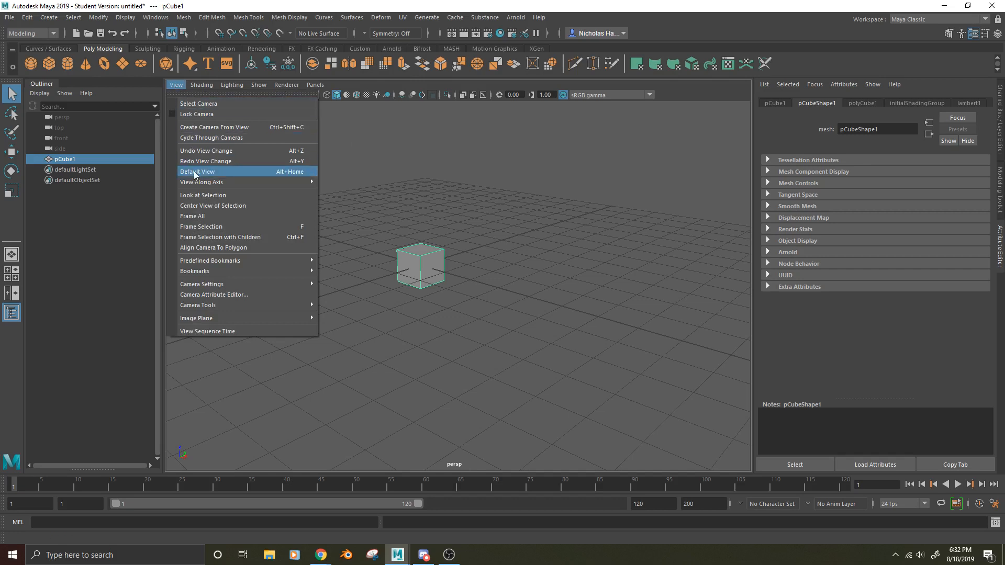
pyautogui.click(198, 171)
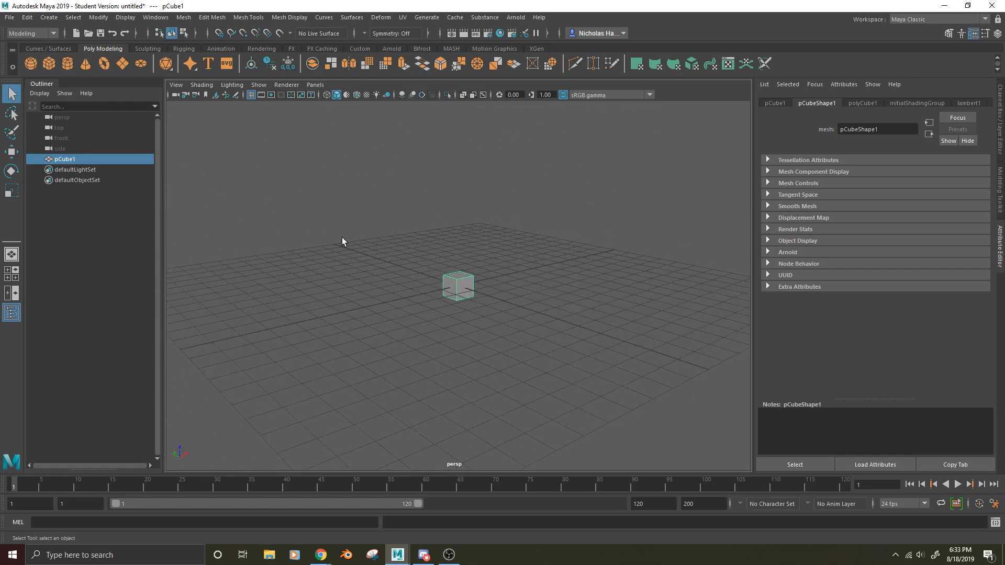
pyautogui.moveTo(333, 190)
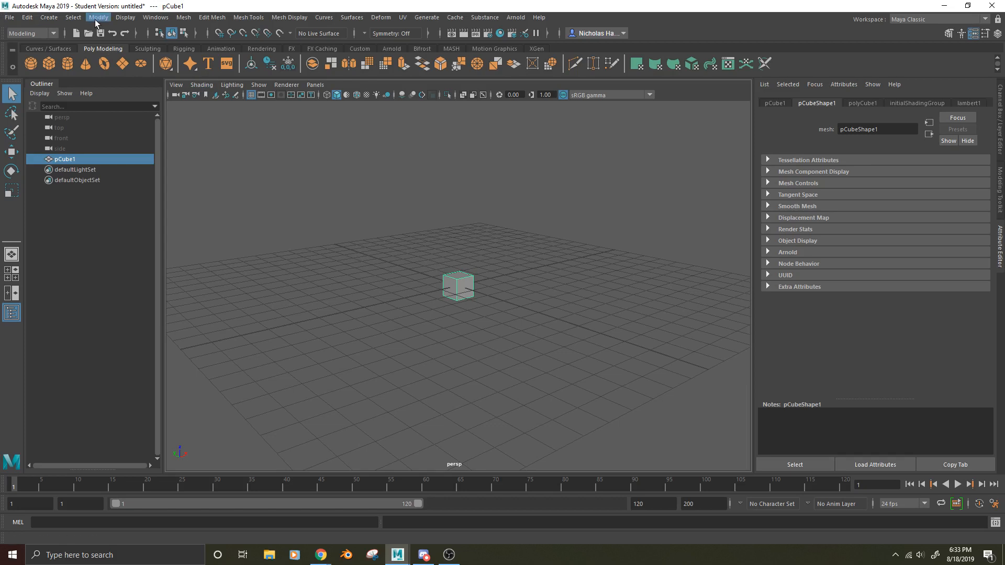
pyautogui.moveTo(663, 217)
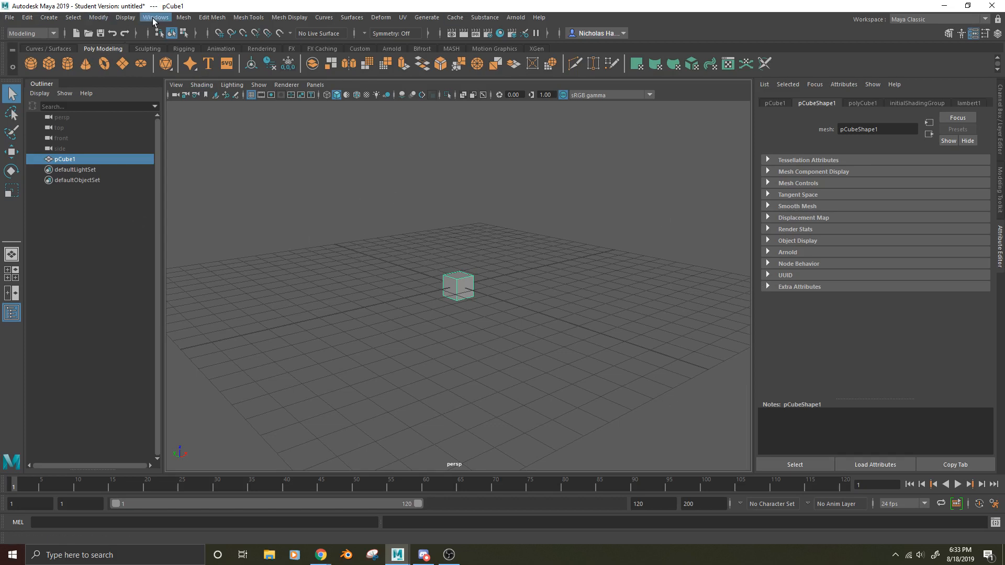
# Step: Switch the world up axis back to Y in Preferences and save
pyautogui.click(155, 17)
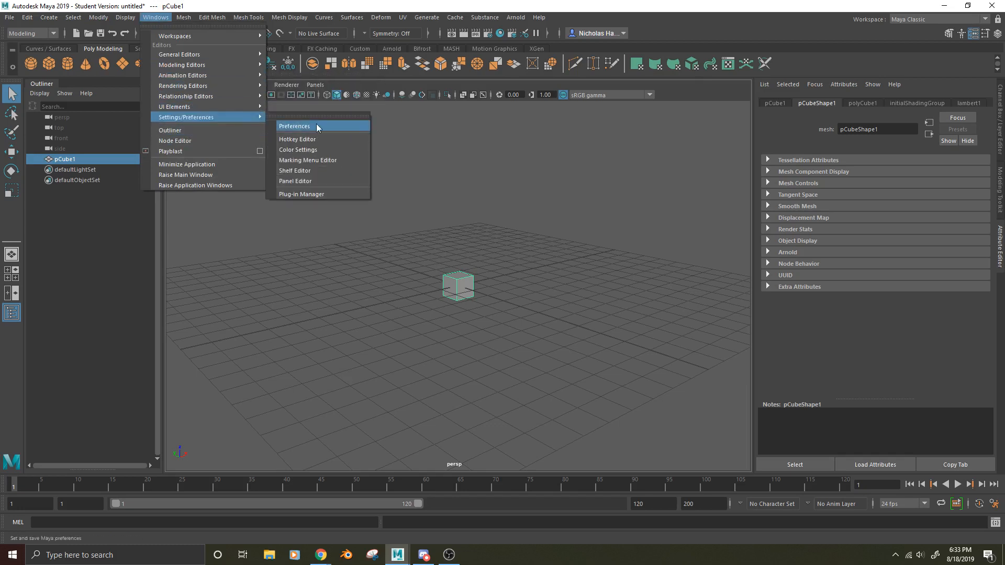
pyautogui.click(294, 125)
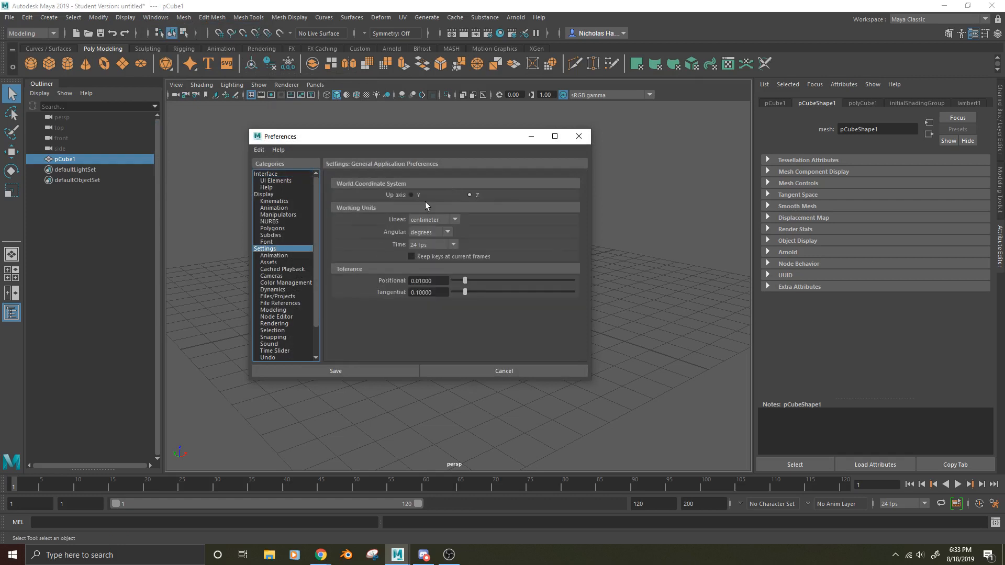
pyautogui.click(410, 194)
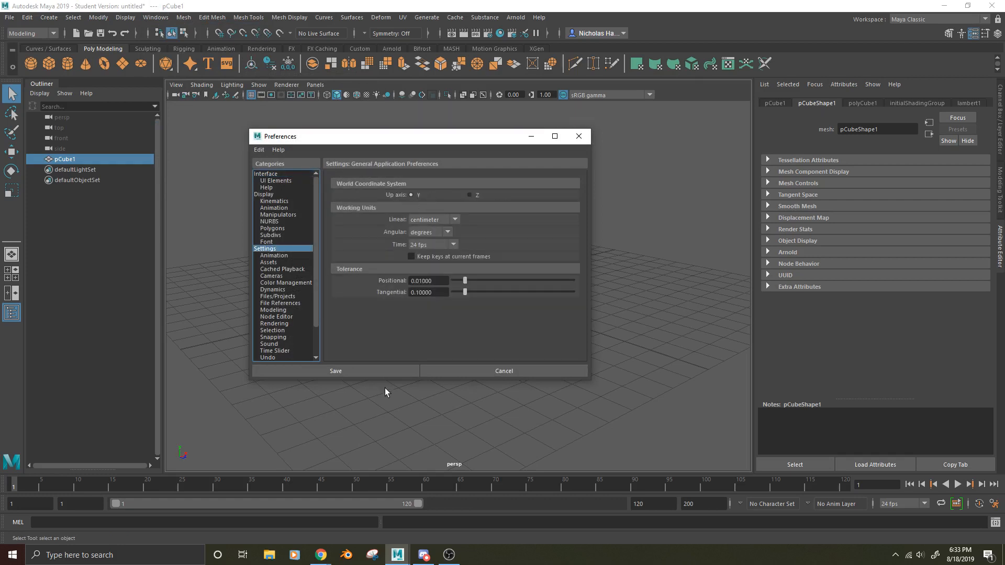
pyautogui.moveTo(405, 196)
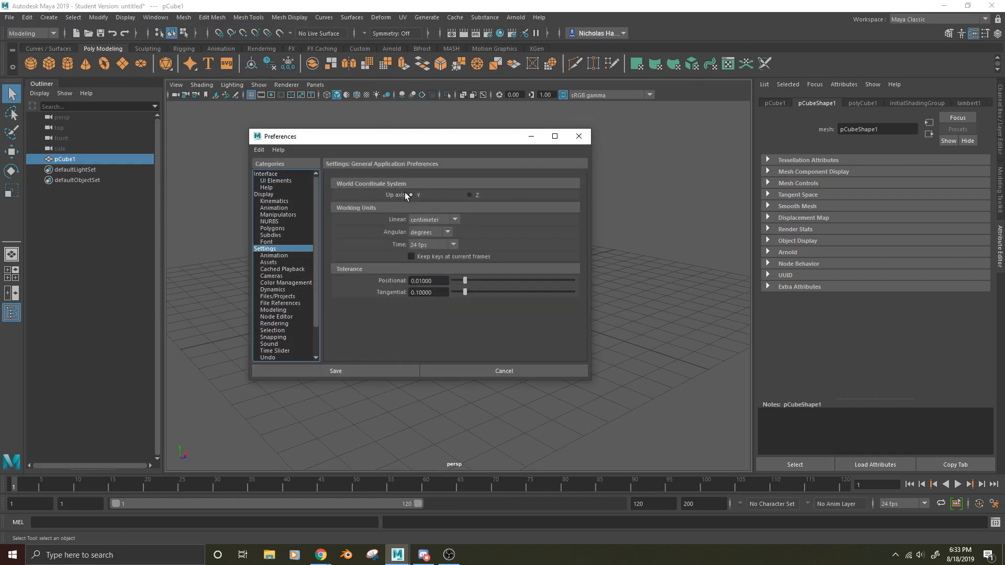
pyautogui.moveTo(159, 460)
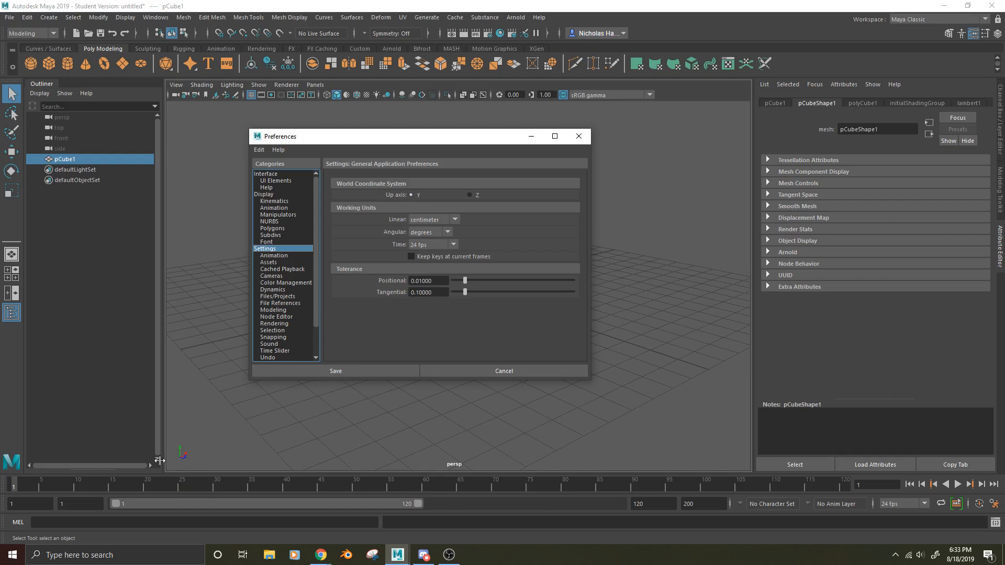
pyautogui.click(335, 371)
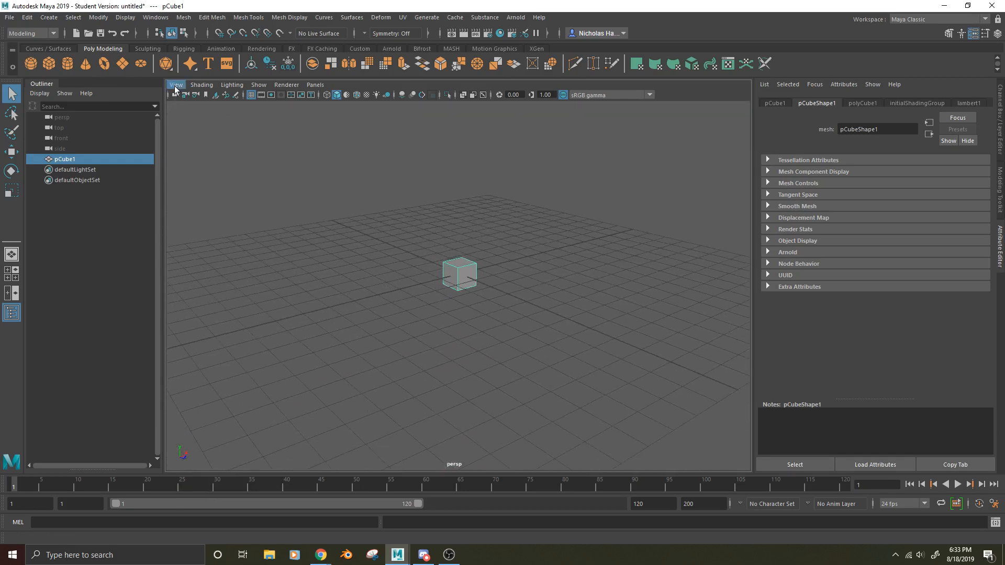
pyautogui.click(176, 83)
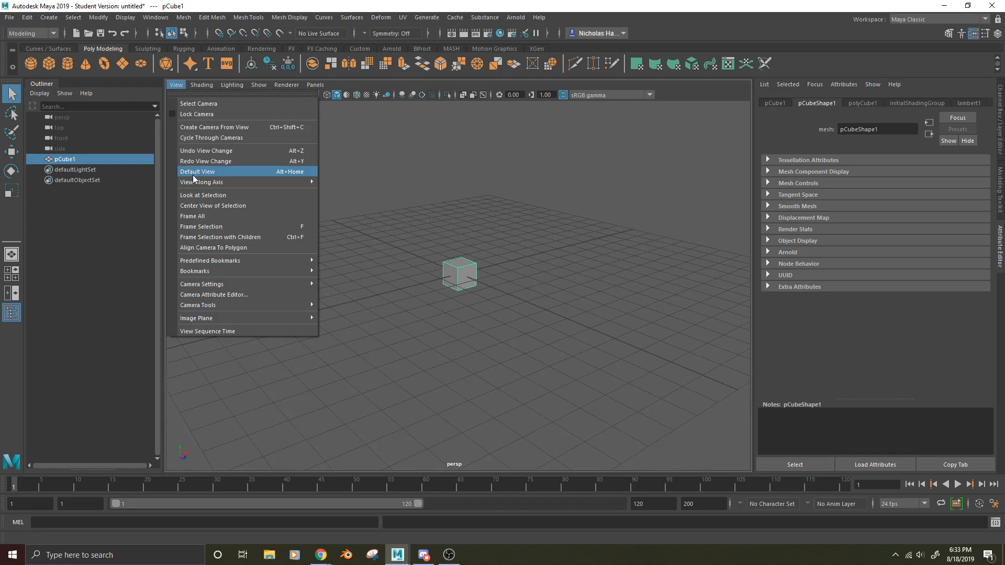